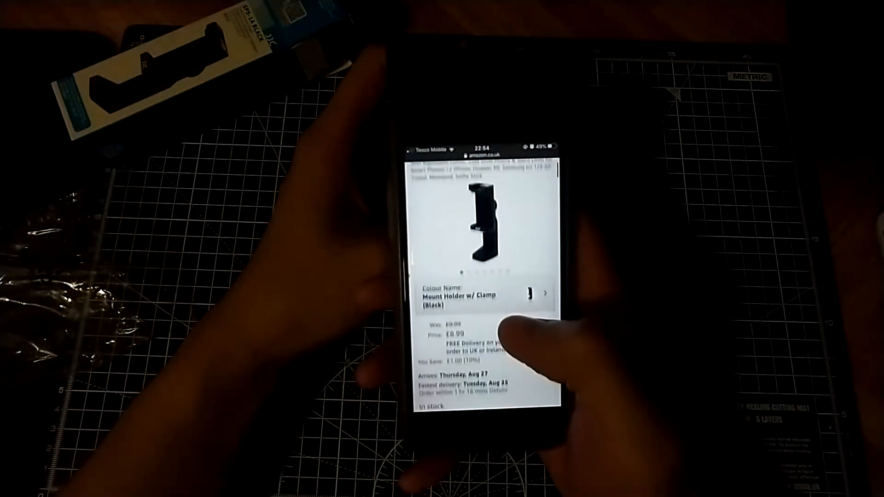
scroll(down, 3)
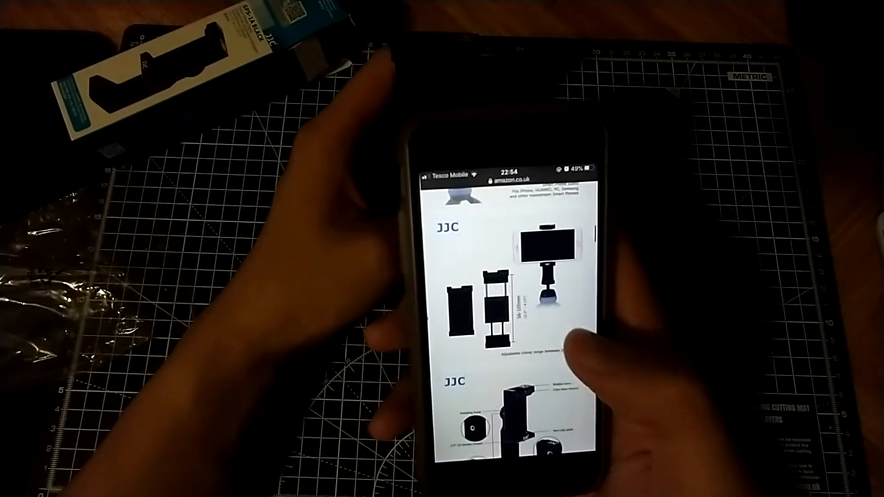
scroll(down, 3)
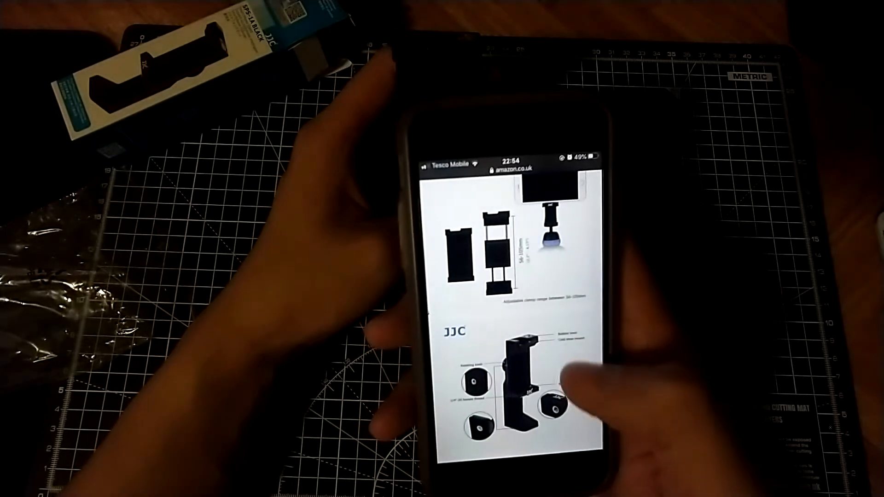